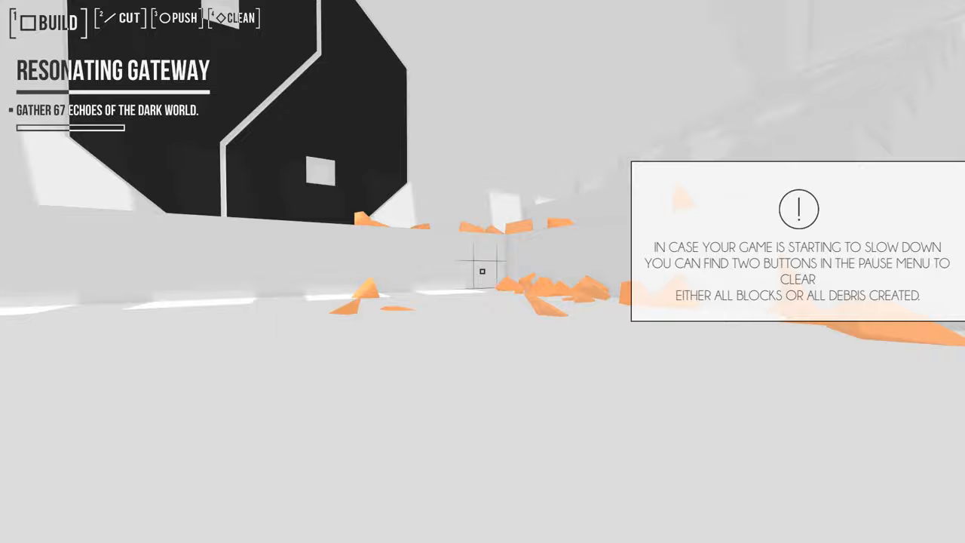
Step: Build while walking forward across the white area toward the dark structure
{"action": "left_click", "coordinate": [482, 272]}
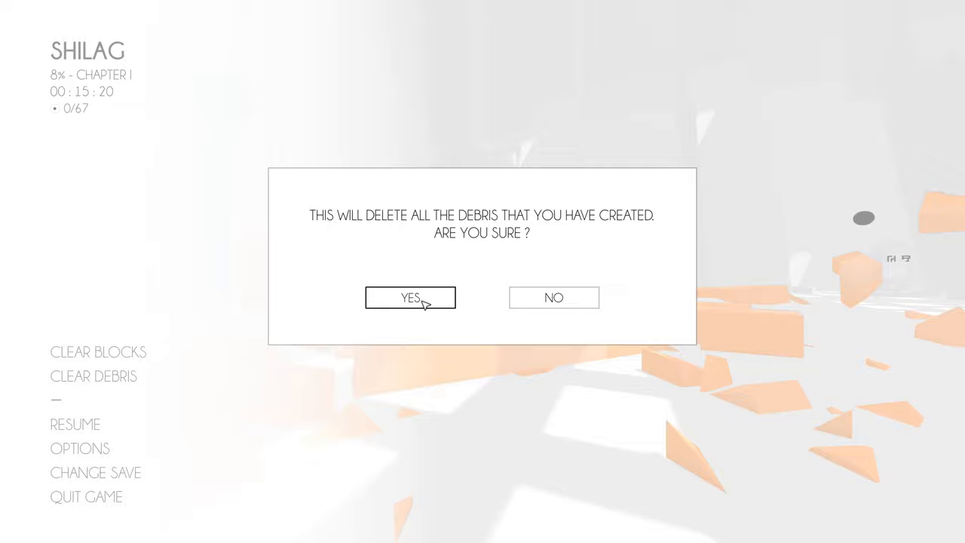
Step: Confirm deleting all created orange debris in the SHILAG save
{"action": "left_click", "coordinate": [410, 298]}
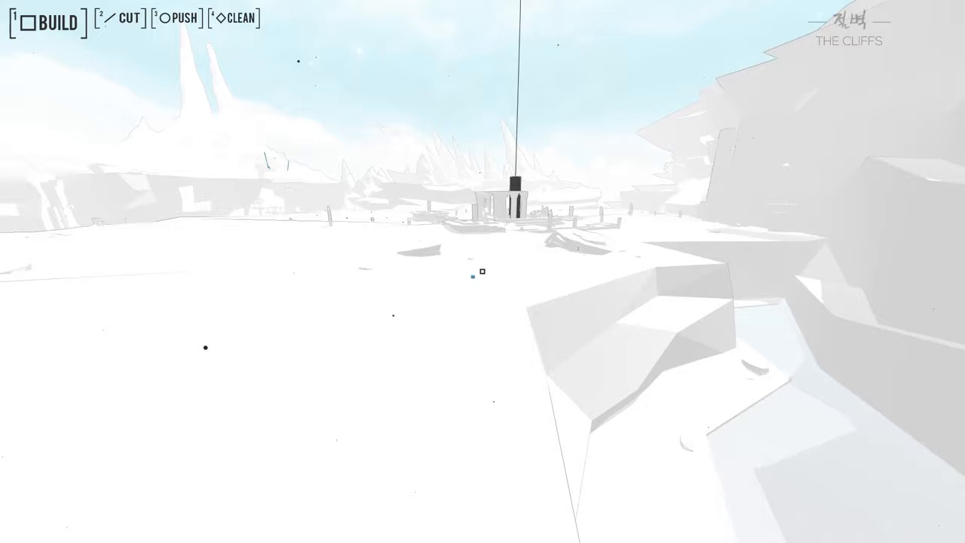
{"action": "mouse_move", "coordinate": [480, 274]}
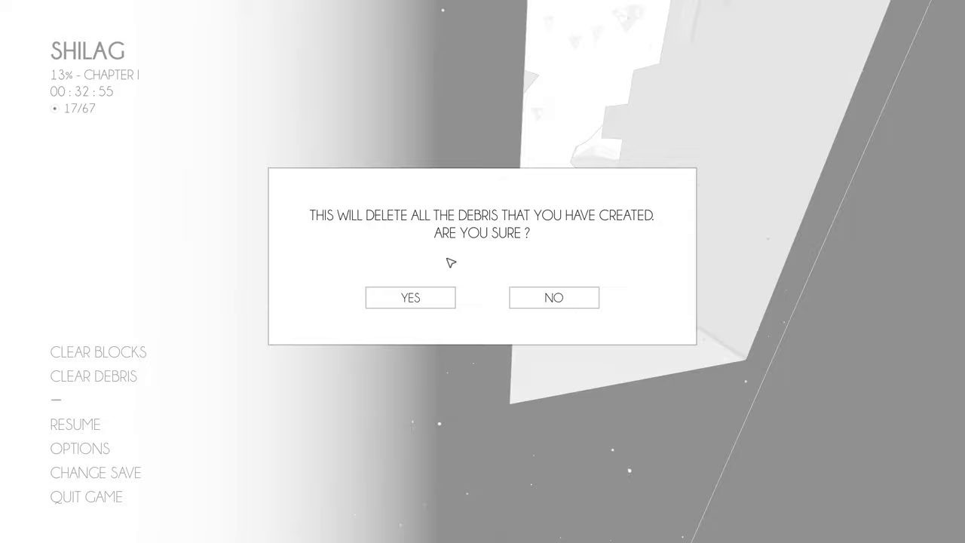
Step: Confirm the debris deletion and resume play in the white cliffs
{"action": "left_click", "coordinate": [410, 297]}
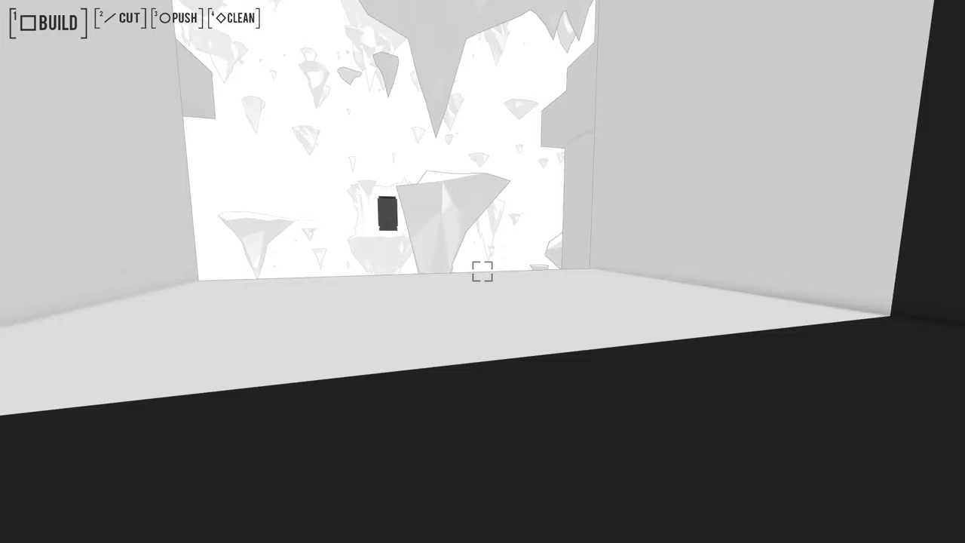